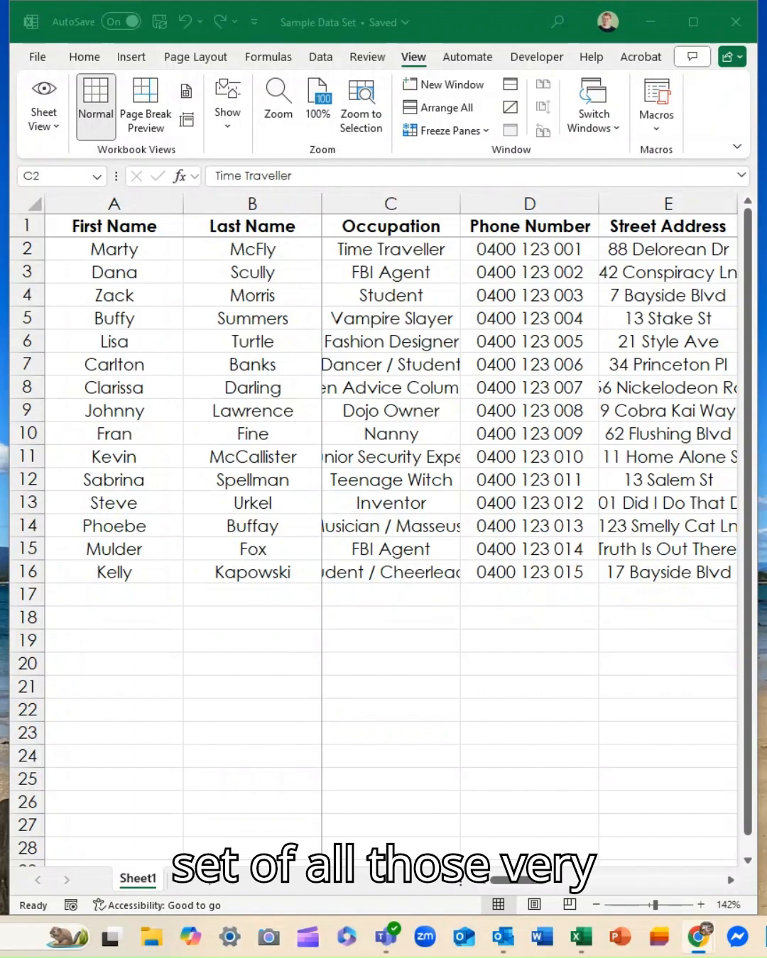
pyautogui.moveTo(277, 426)
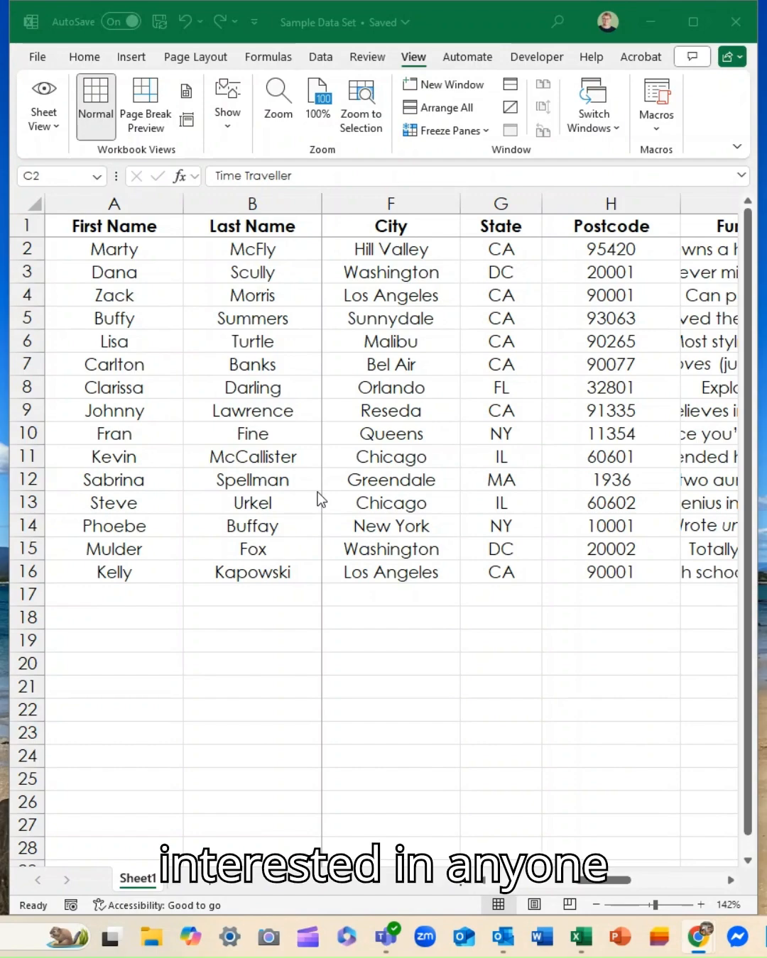
pyautogui.moveTo(289, 414)
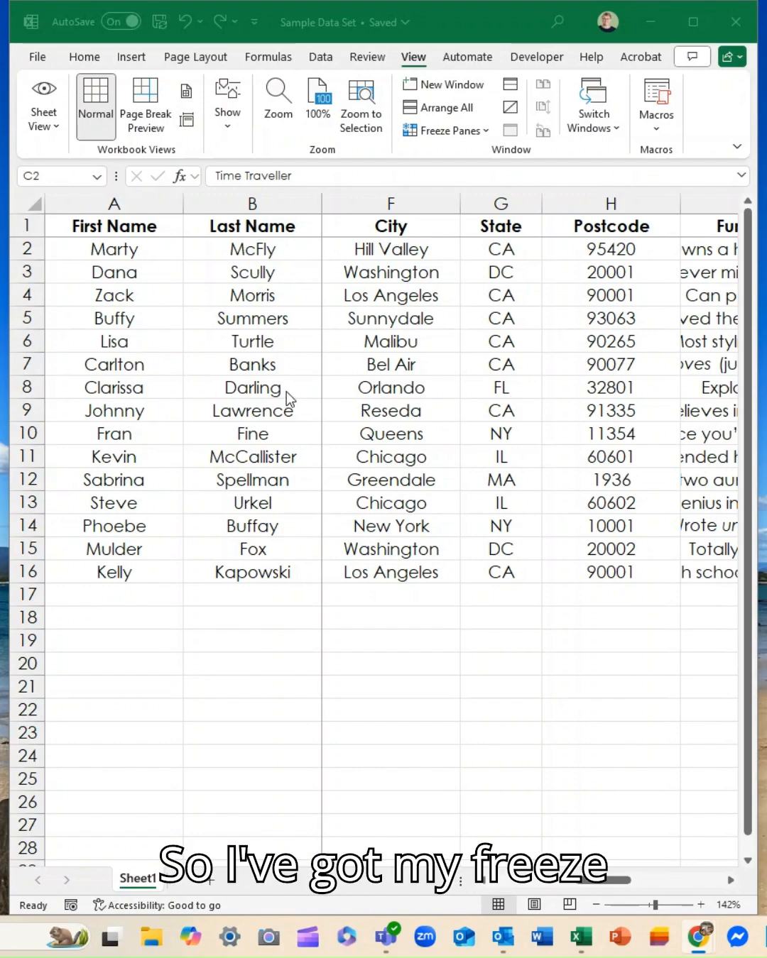
# Step: On the Home tab, bring up the Sort & Filter options, then select State cell G10
pyautogui.hscroll(-3)
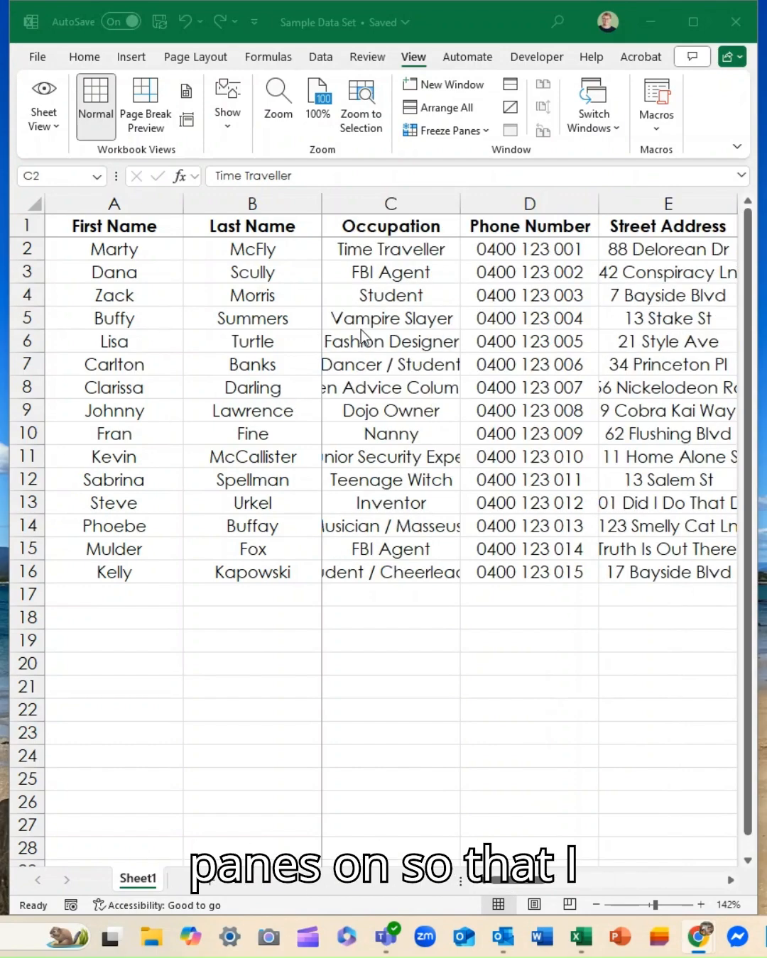
pyautogui.hscroll(3)
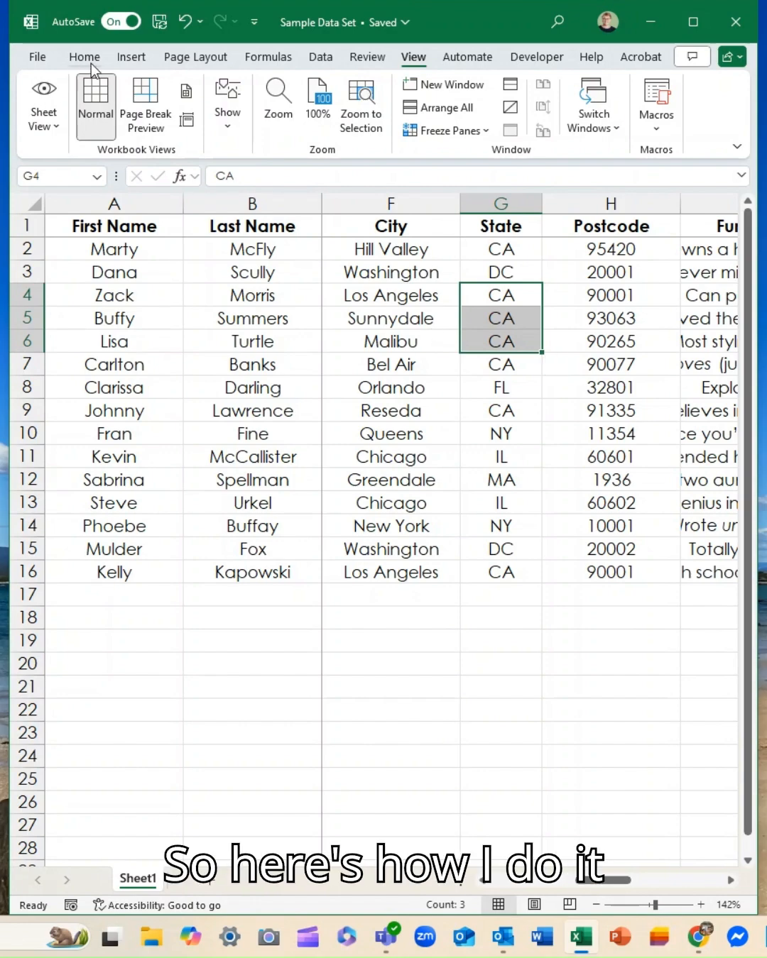
pyautogui.click(83, 56)
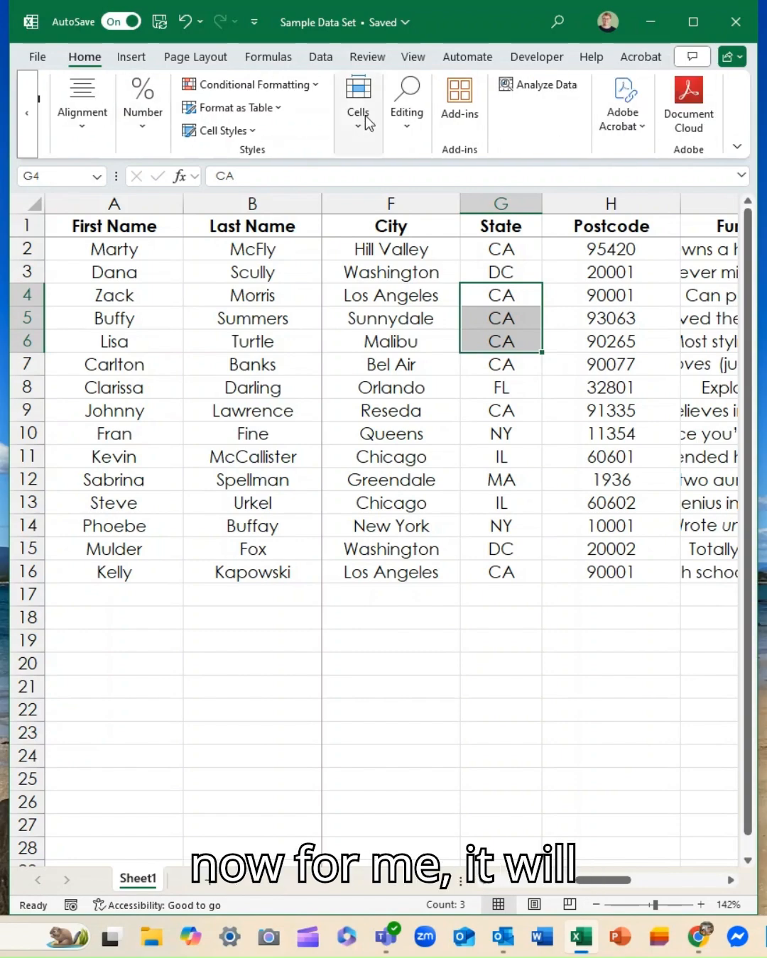
pyautogui.click(406, 99)
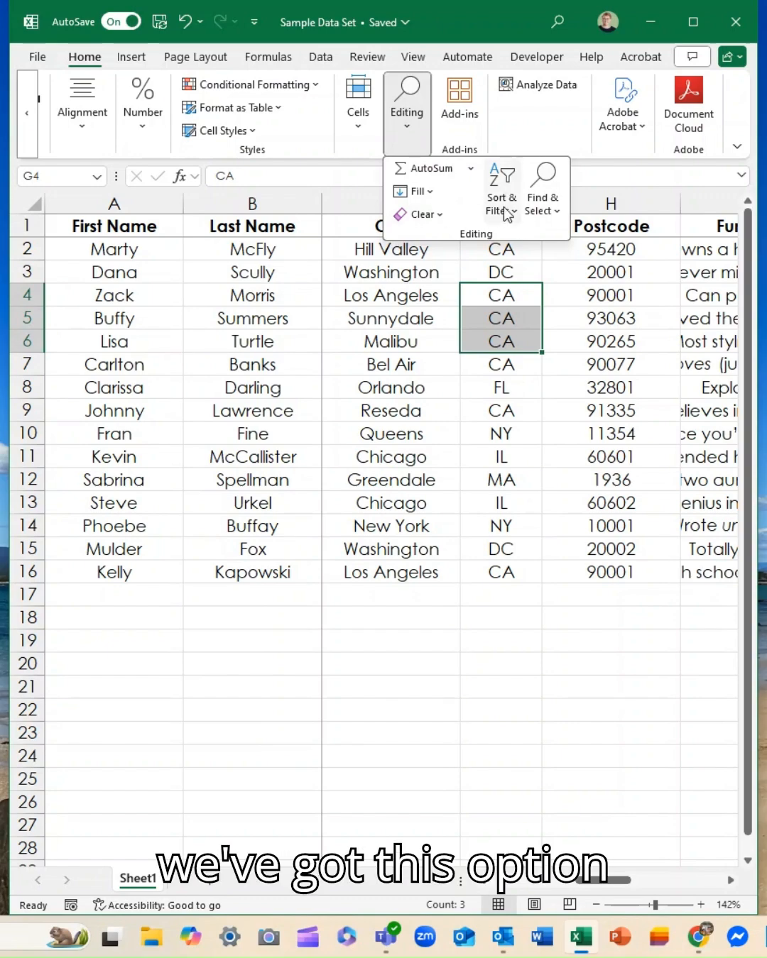
pyautogui.moveTo(502, 183)
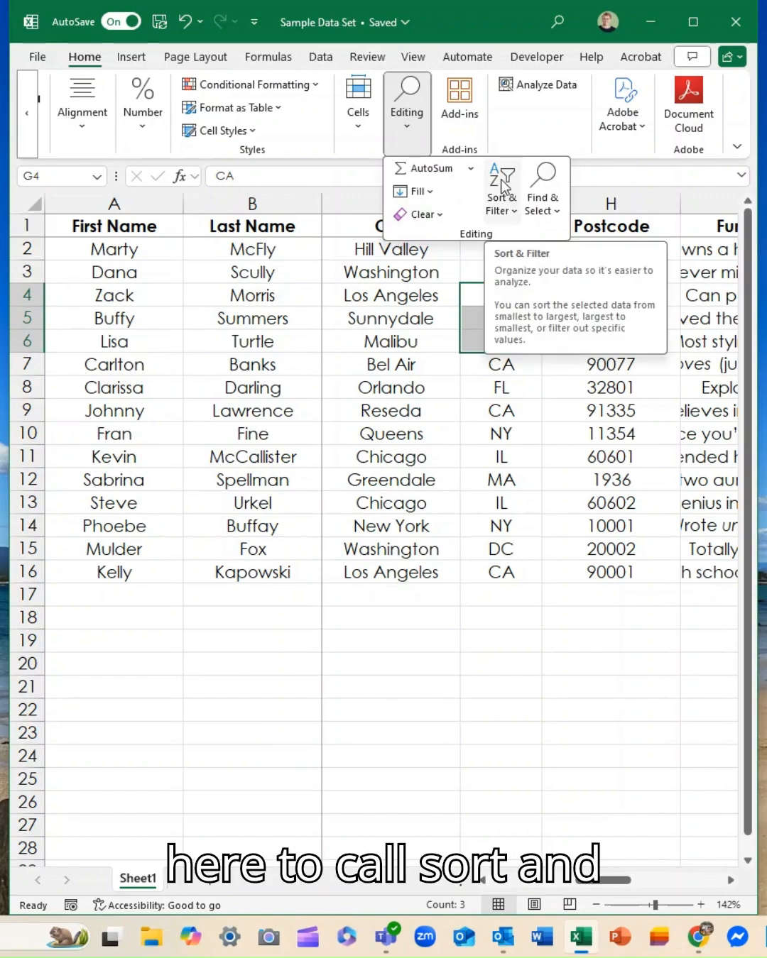
pyautogui.click(502, 192)
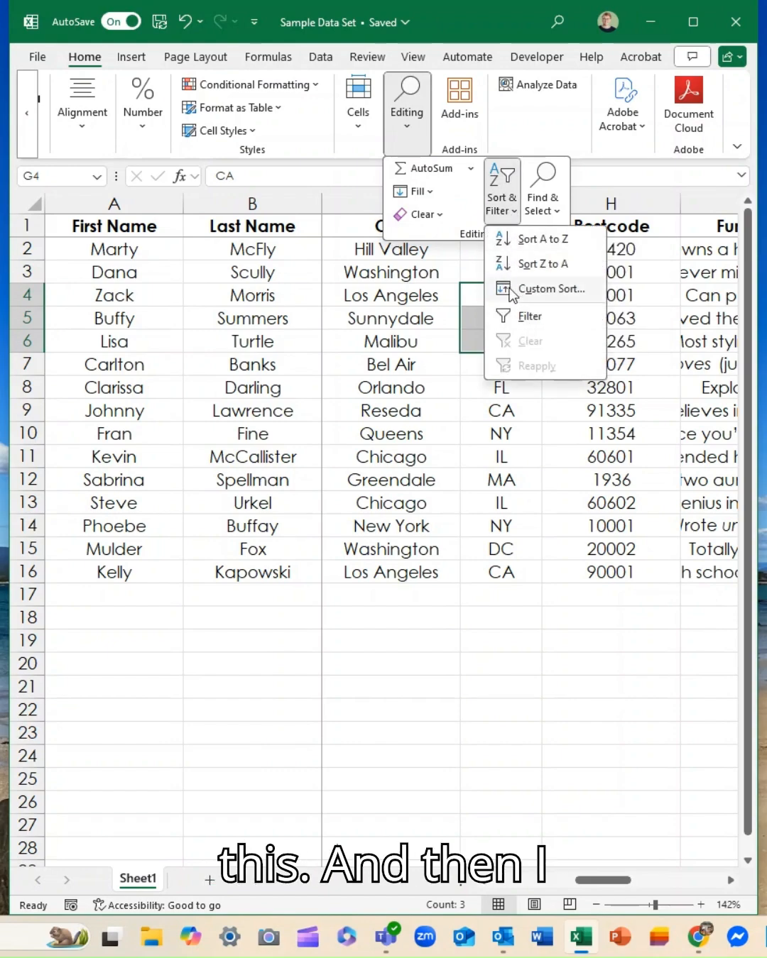
pyautogui.moveTo(528, 316)
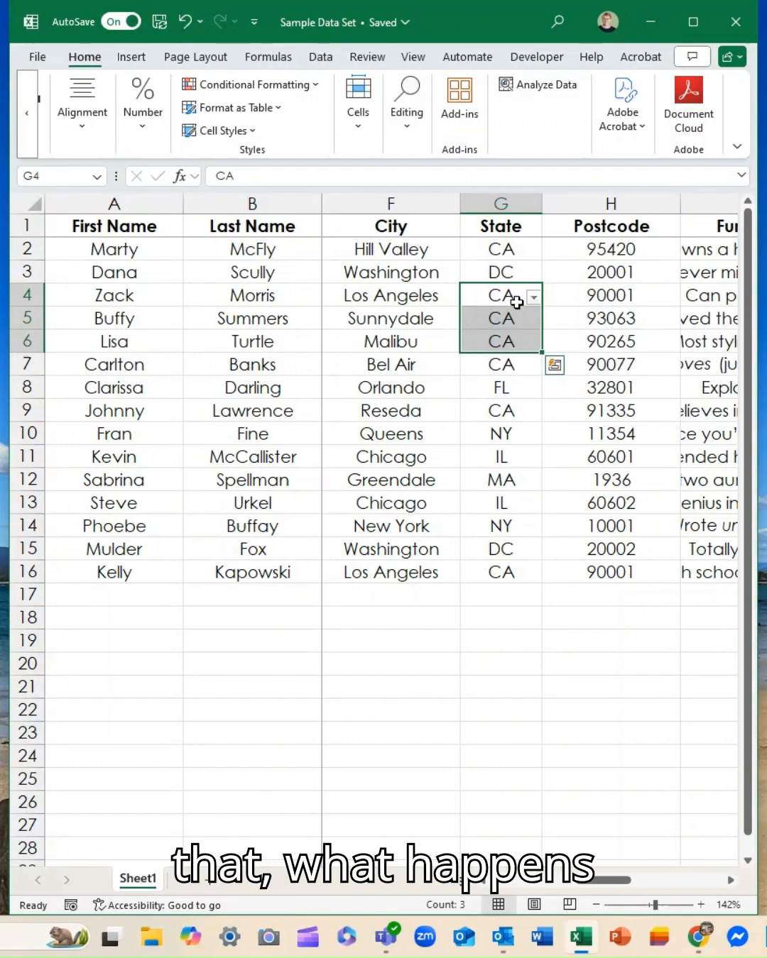
pyautogui.click(501, 433)
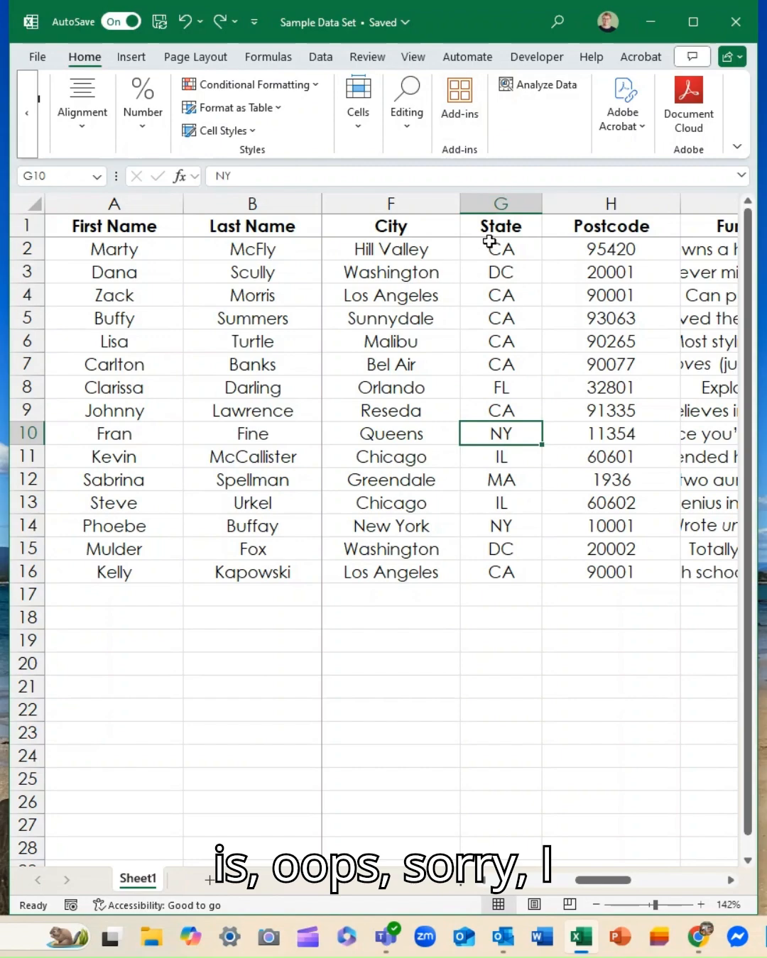
# Step: Add filter dropdowns to every header of the contact list
pyautogui.click(406, 100)
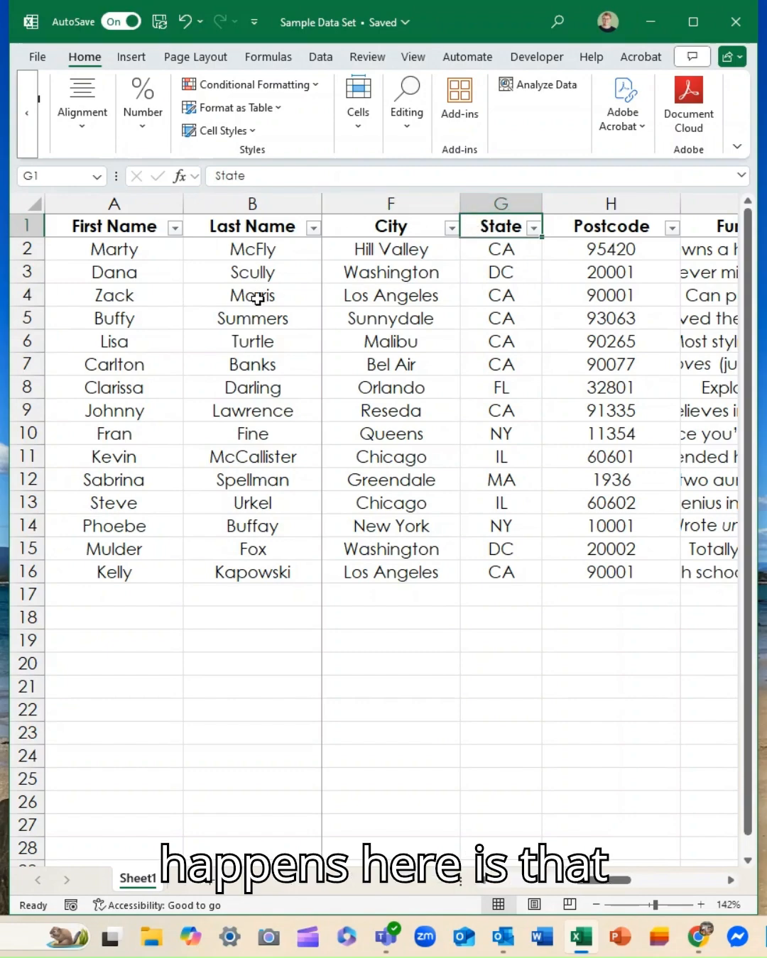
pyautogui.hscroll(3)
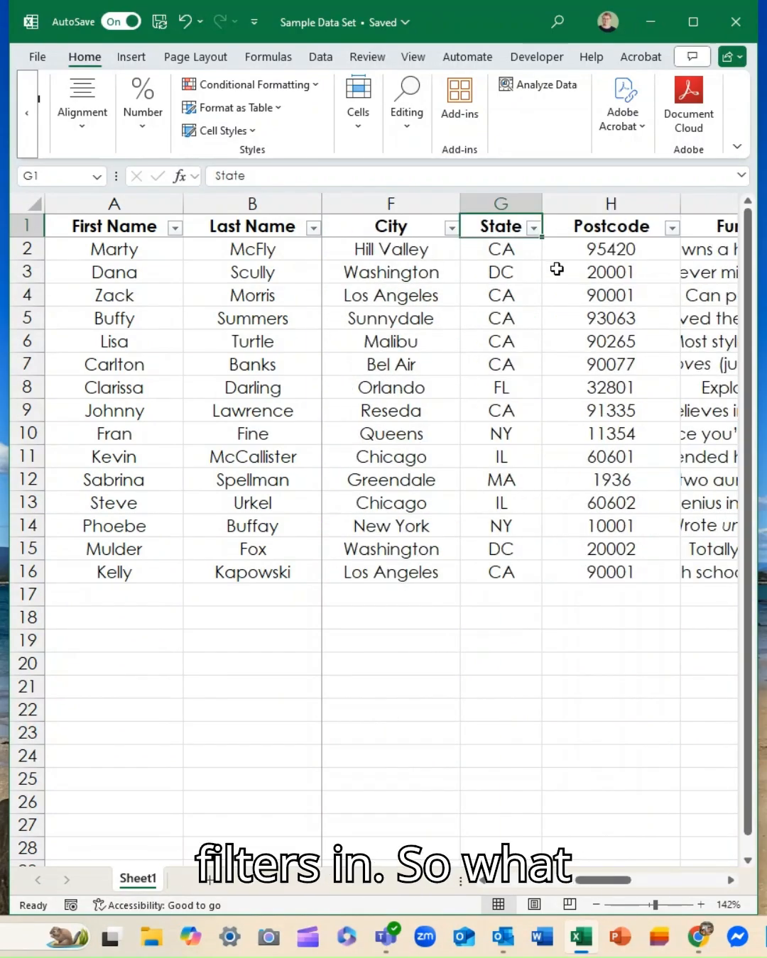
pyautogui.click(534, 227)
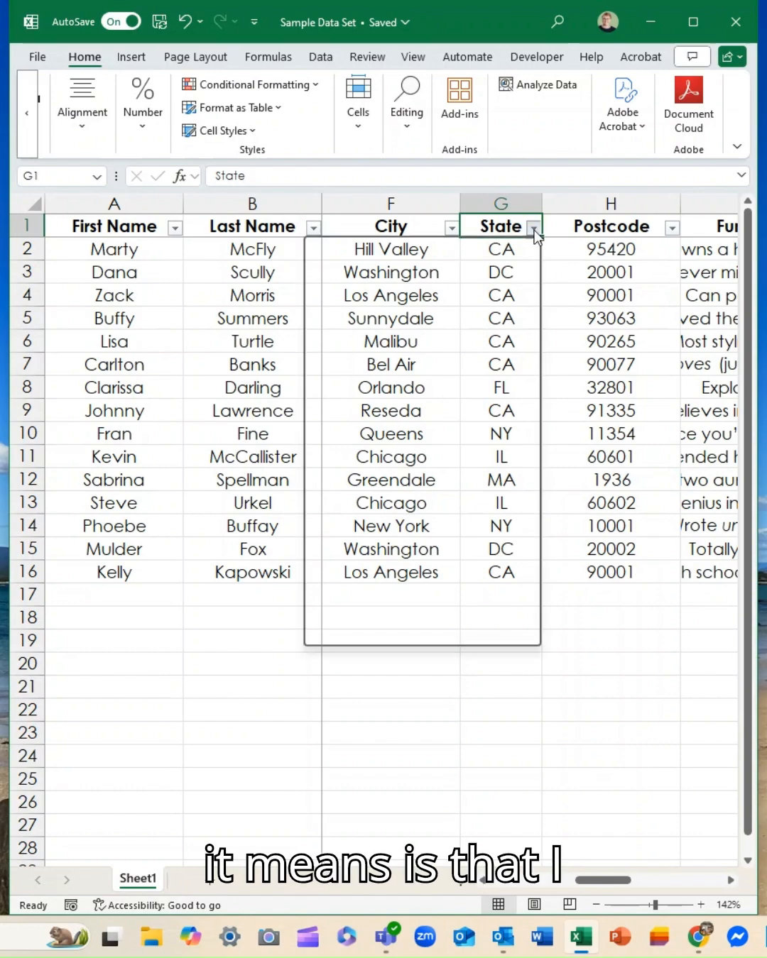
# Step: Filter the State column to CA only, leaving 7 of 15 records visible
pyautogui.click(532, 226)
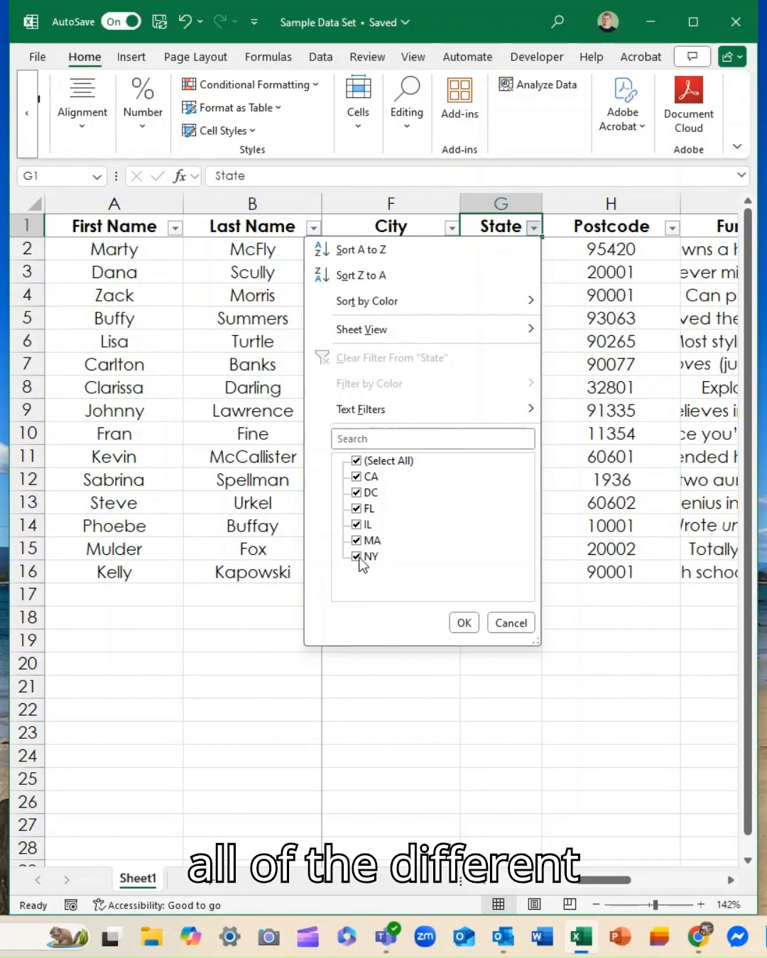
pyautogui.click(357, 460)
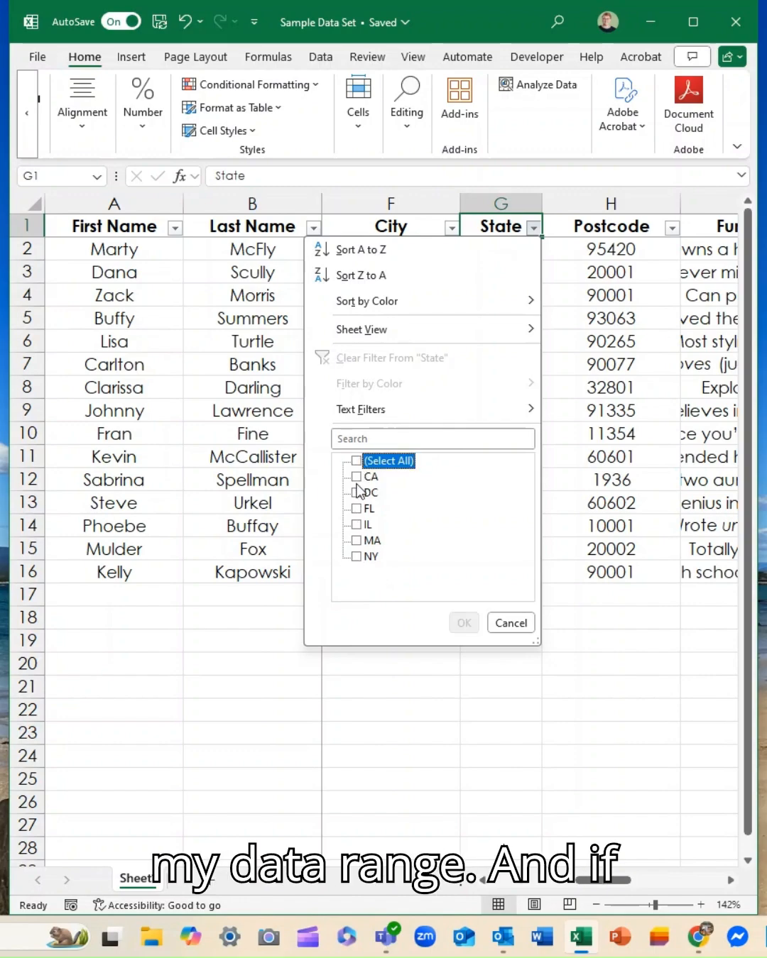
pyautogui.click(357, 476)
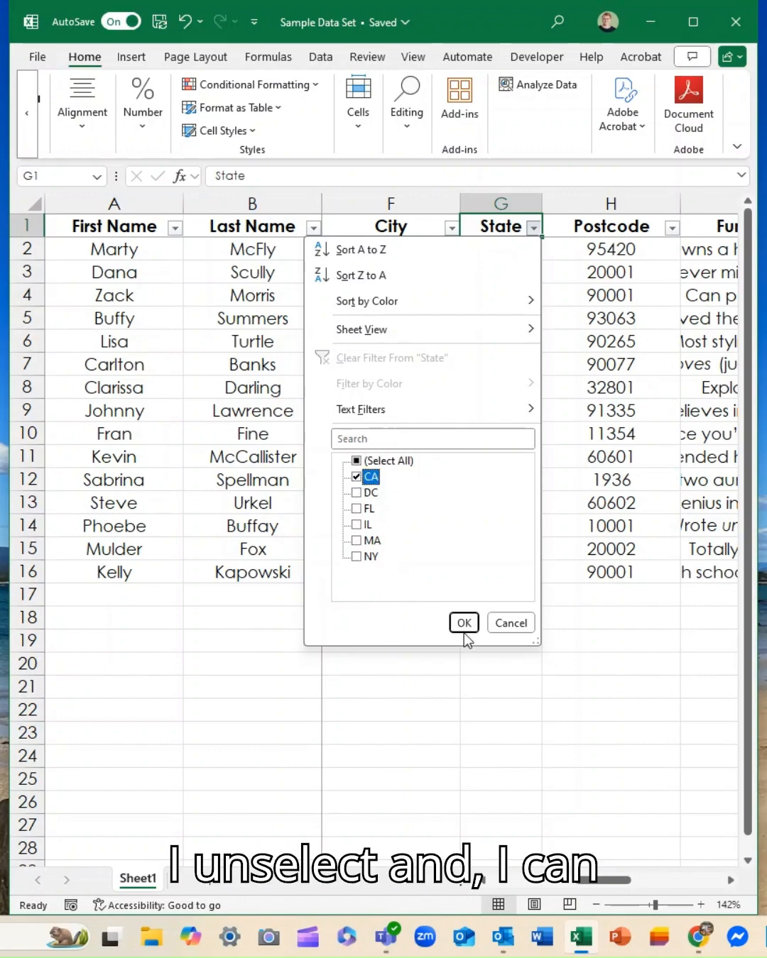
pyautogui.click(463, 623)
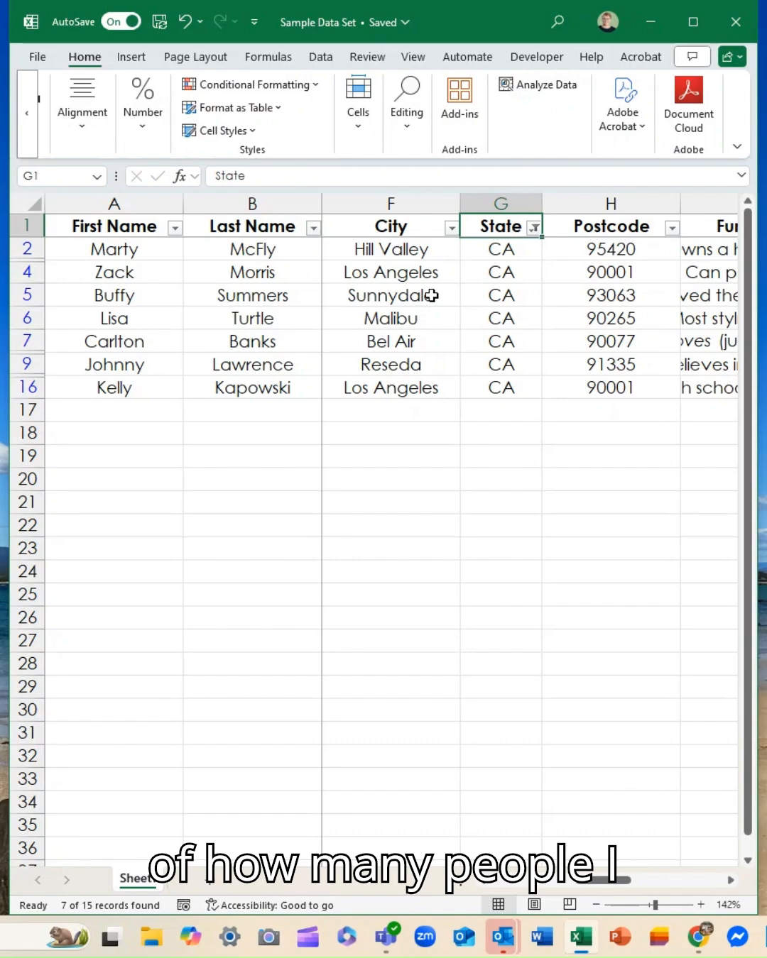
# Step: Add FL to the State filter so CA and FL rows show (8 of 15)
pyautogui.click(534, 226)
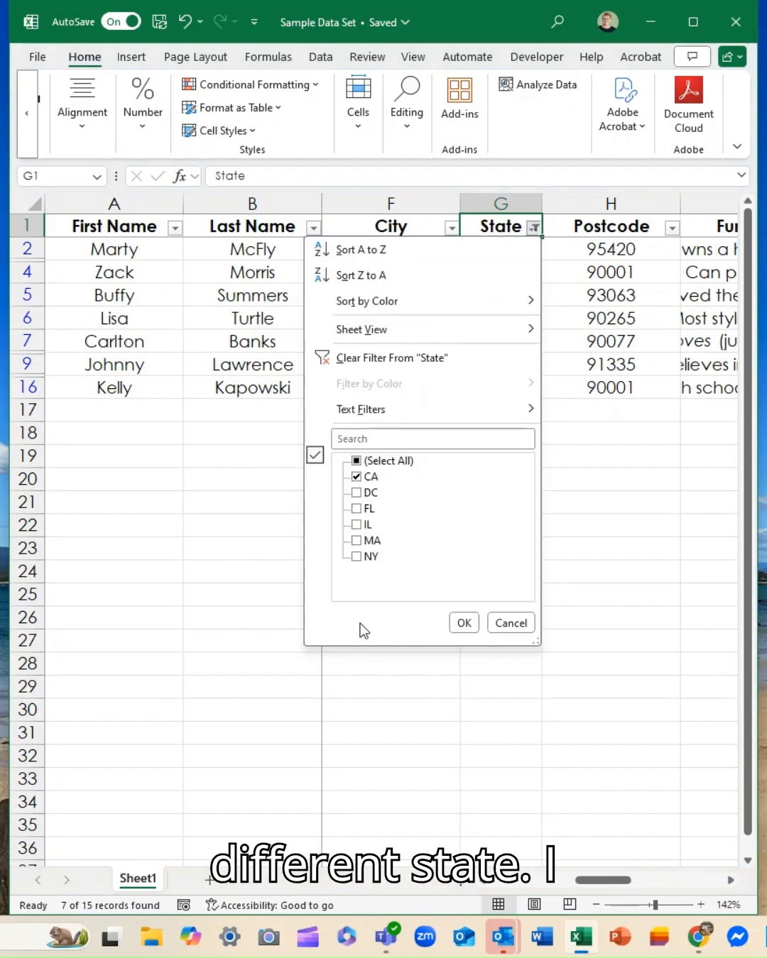
pyautogui.click(356, 508)
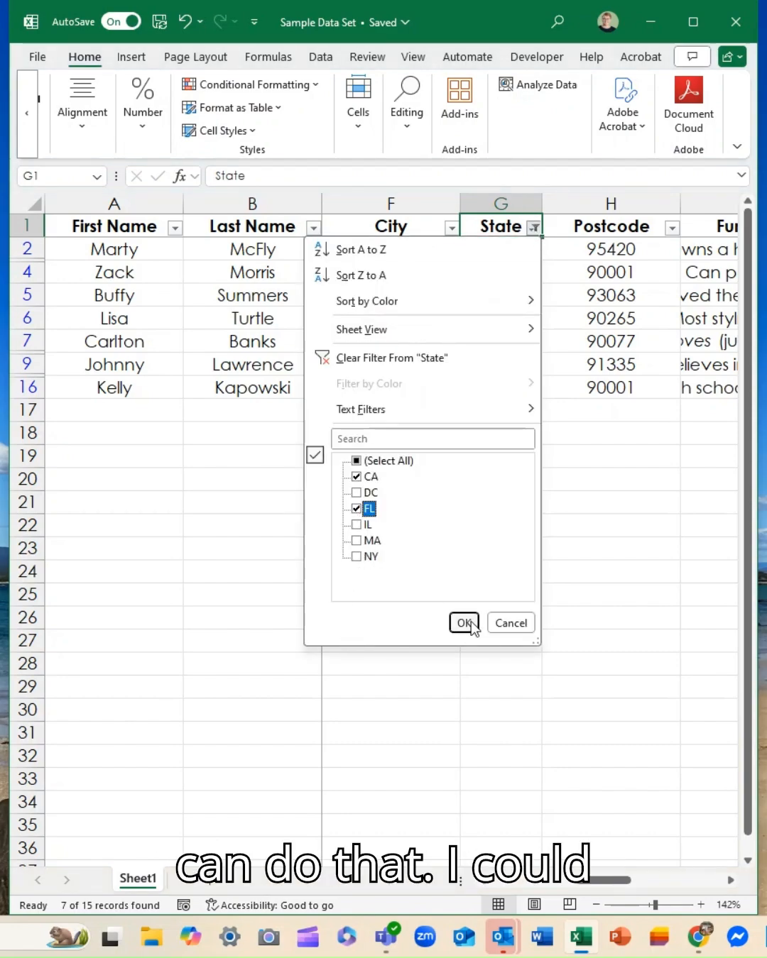
pyautogui.click(463, 622)
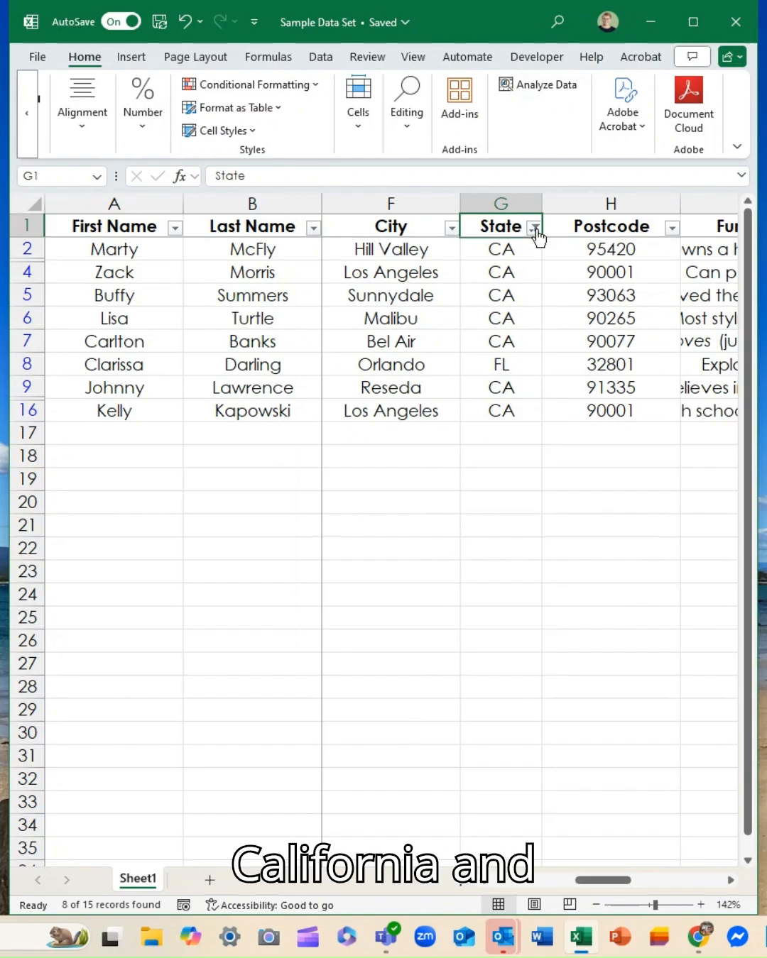
pyautogui.click(533, 227)
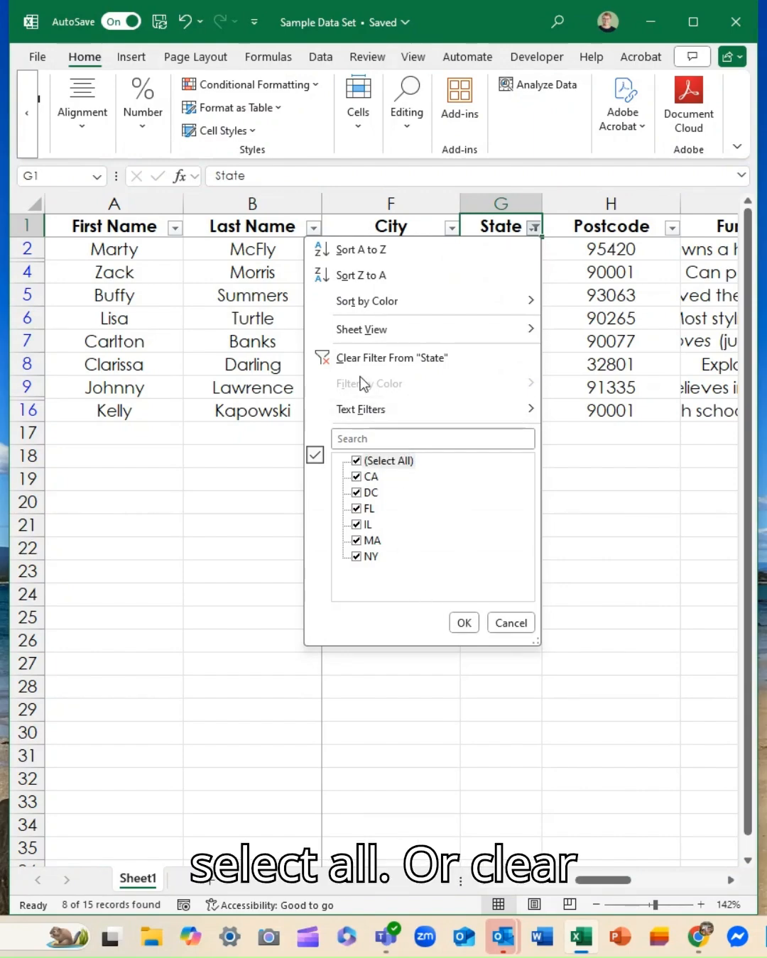
# Step: Clear the State filter to show all 15 records, then bring up Sort & Filter options
pyautogui.click(391, 357)
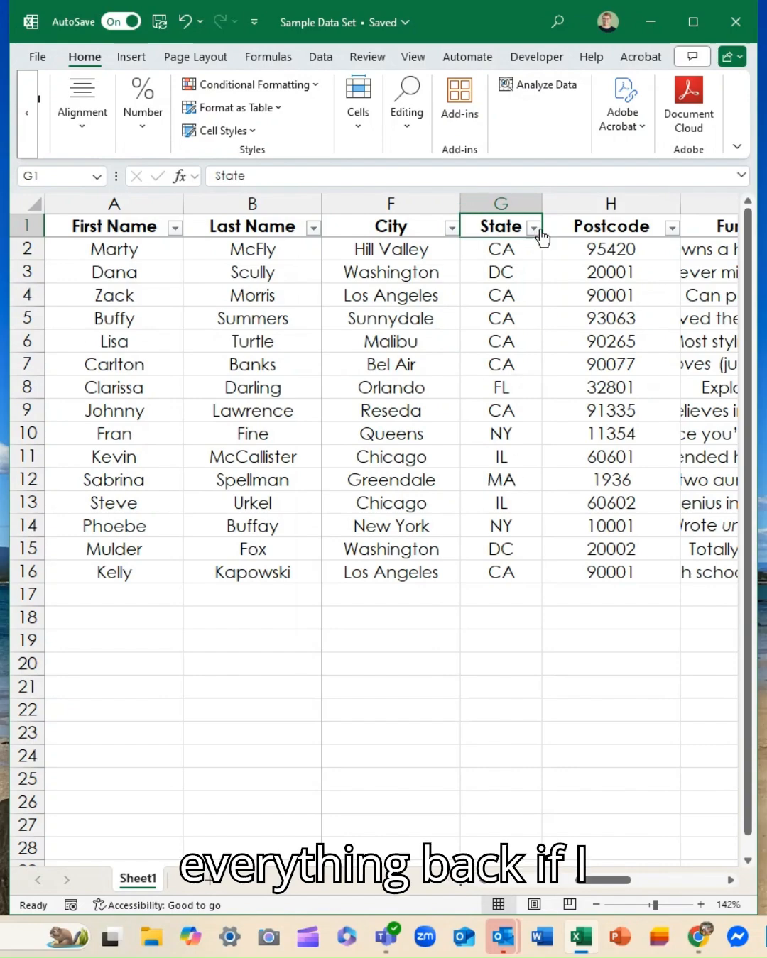
pyautogui.click(405, 107)
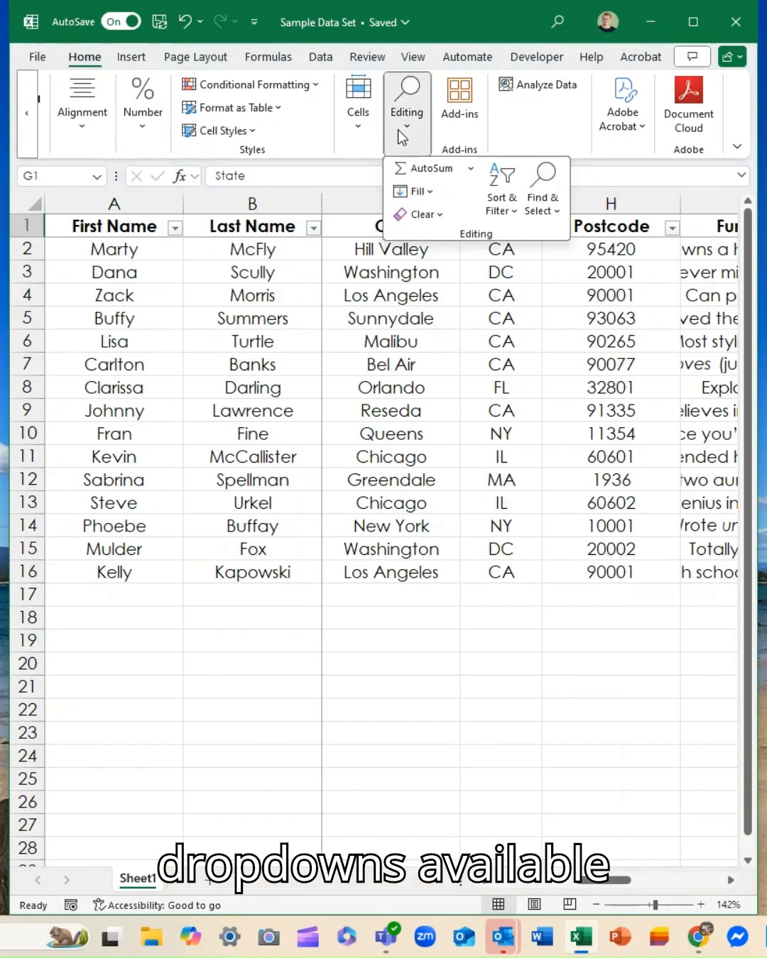
pyautogui.click(500, 190)
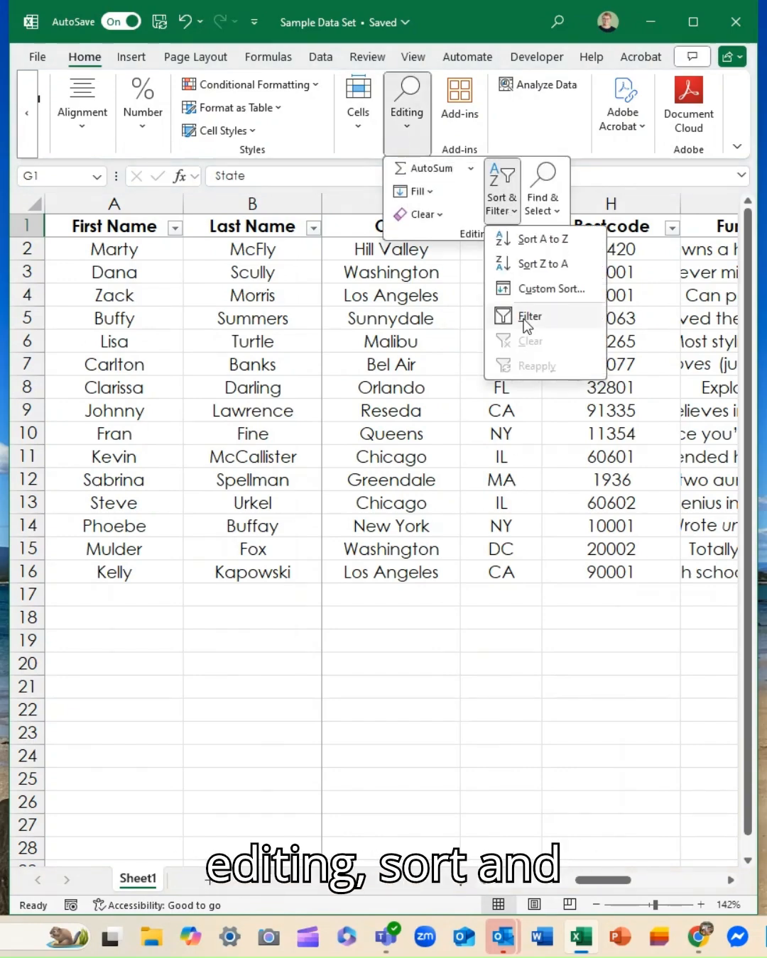